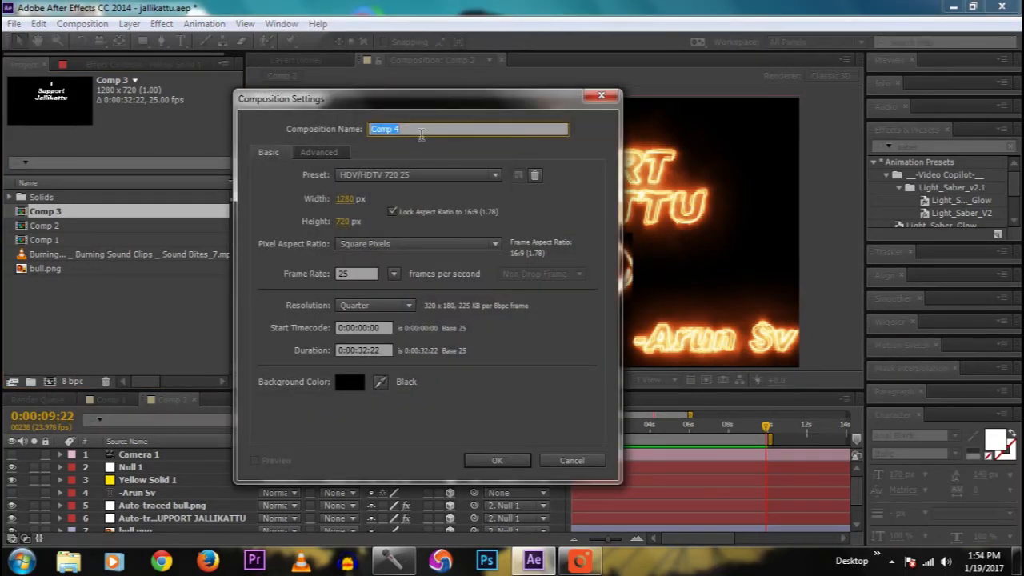
Name the composition Jallikattu and keep the HDV/HDTV 720 25 preset at 1280×720
type("Jallikattu")
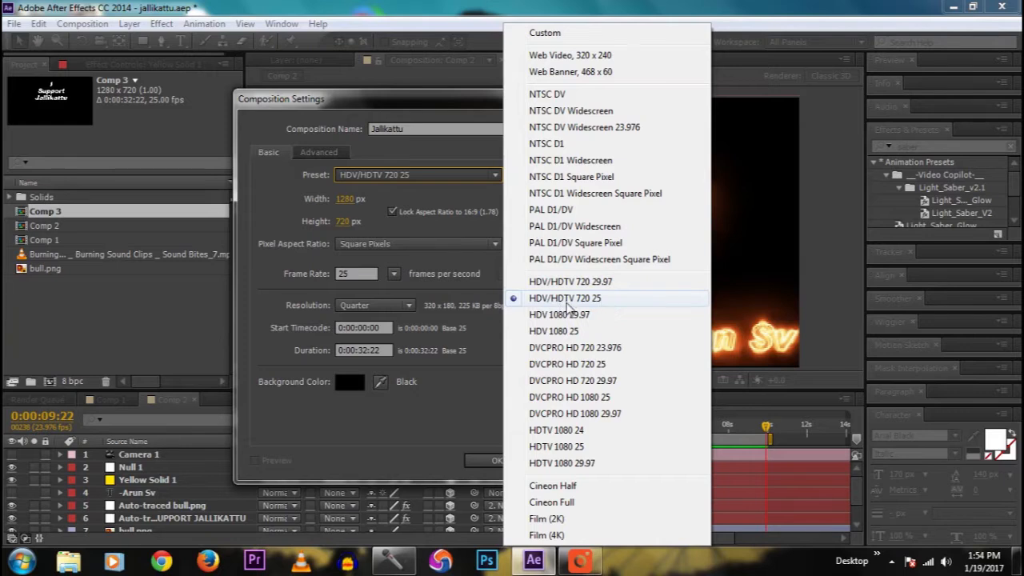
left_click(565, 297)
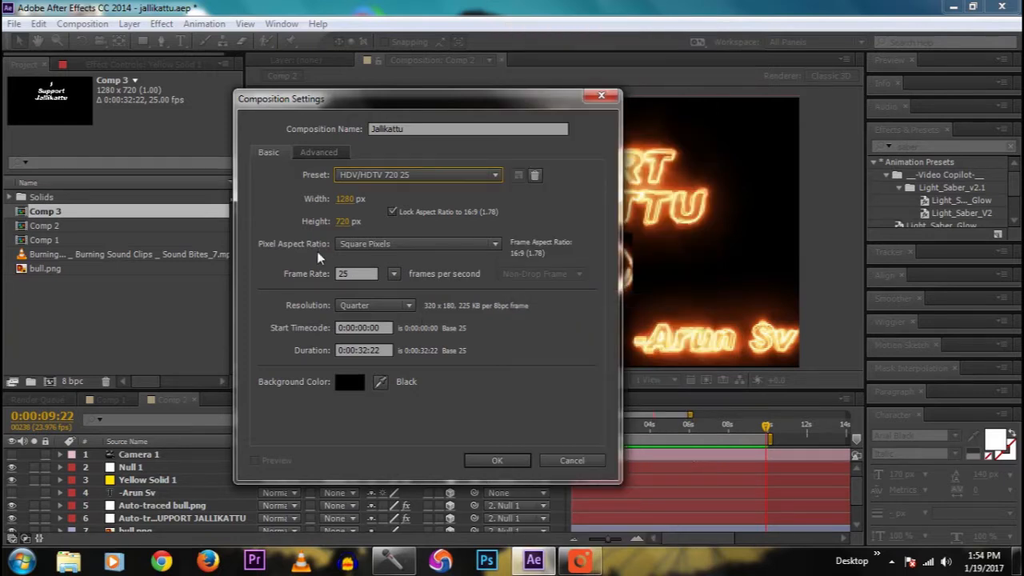
mouse_move(432, 403)
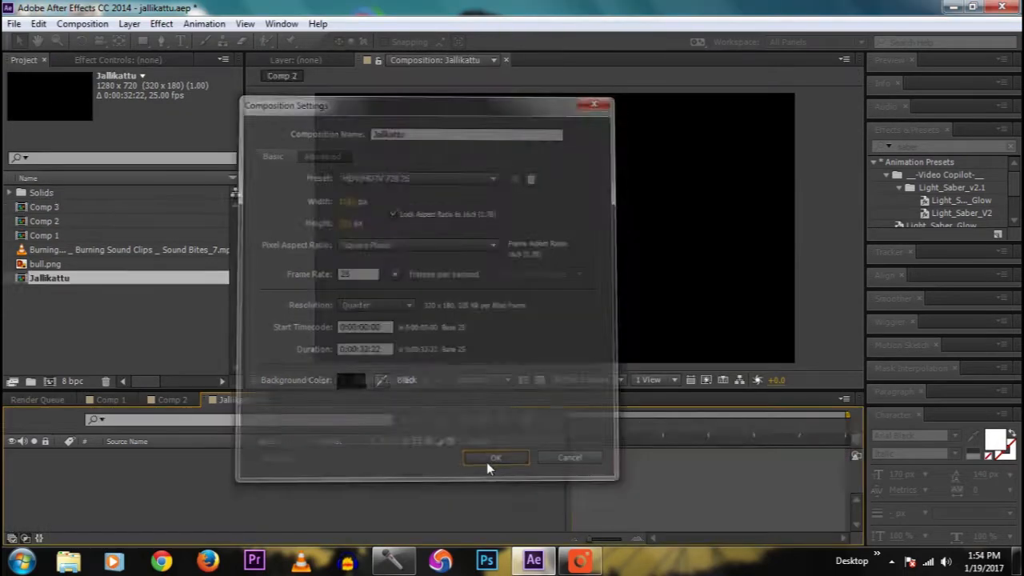
Confirm the composition and type 'I SUPPORT JALLIKATTU' as white italic Arial Black text
left_click(495, 457)
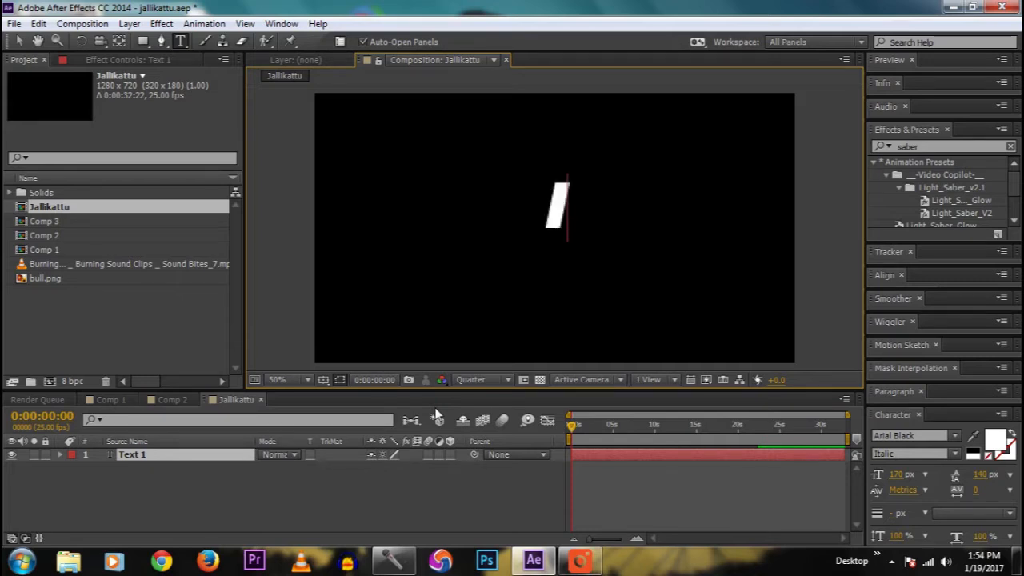
type("Is")
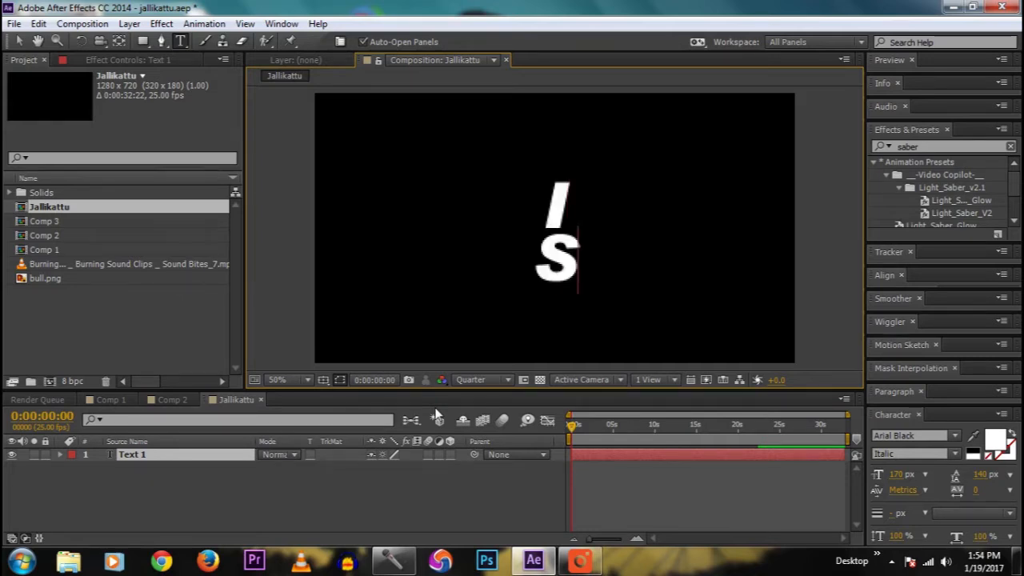
type("UPP")
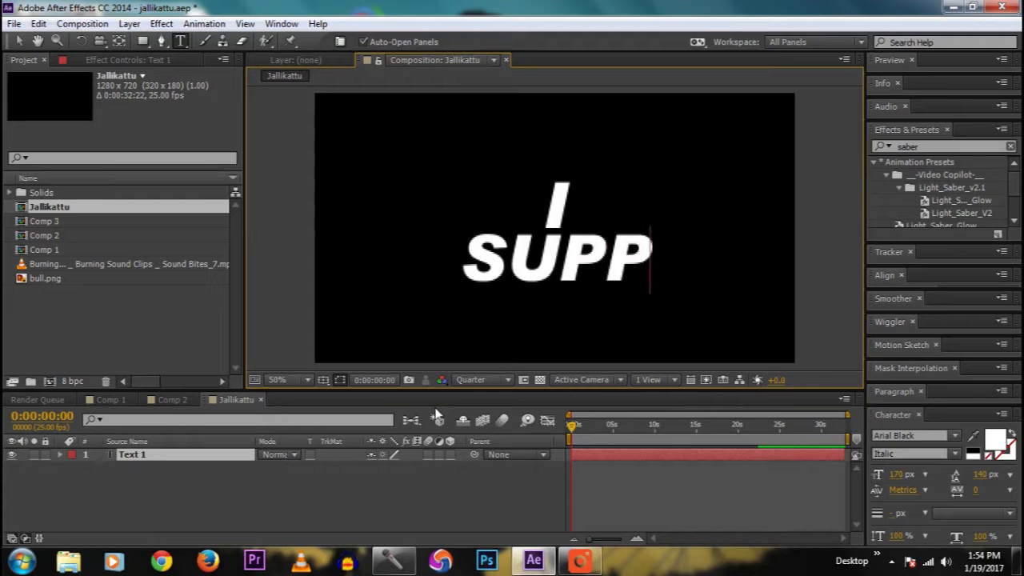
type("ORT")
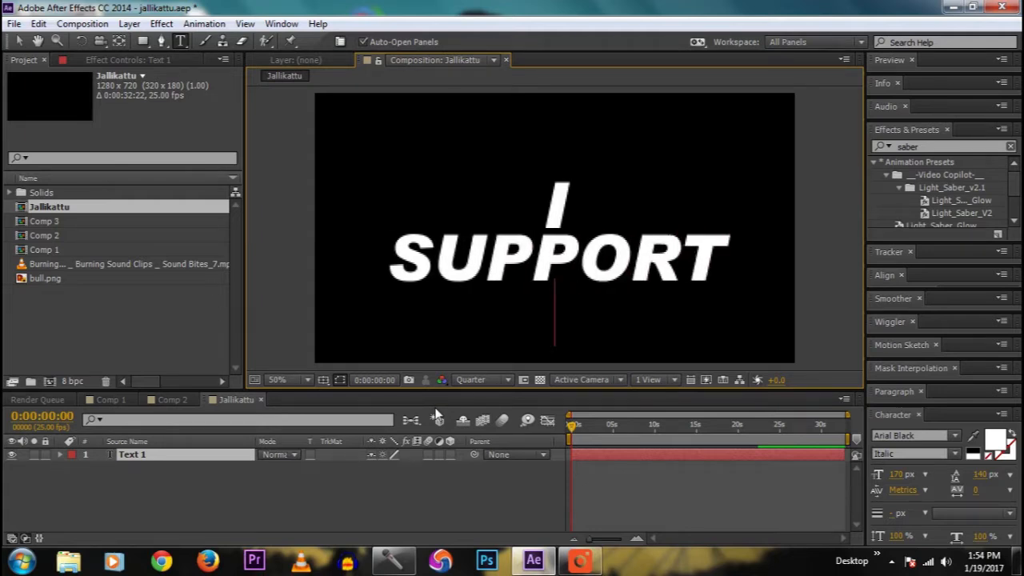
type("JA")
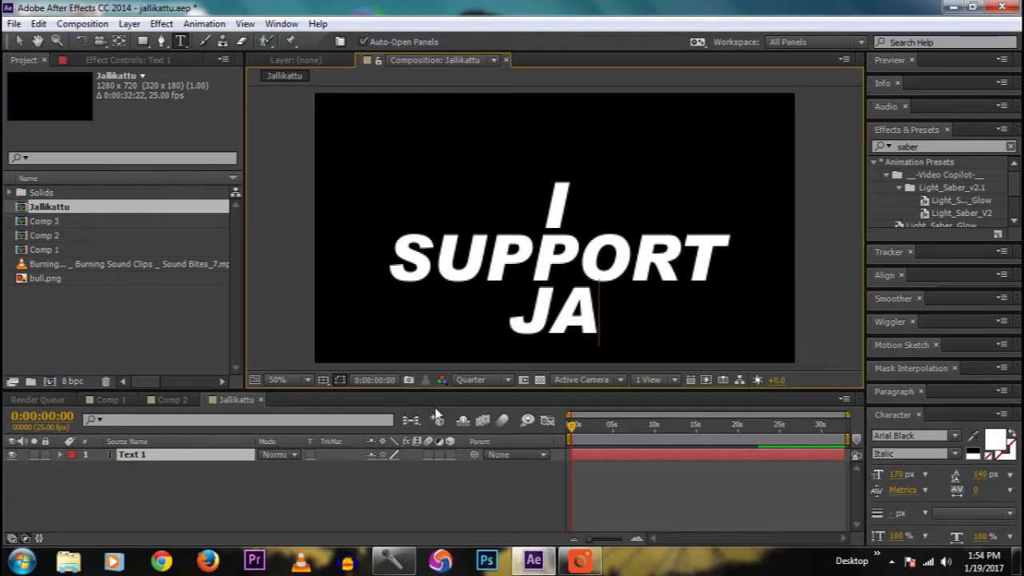
type("LLIKATTU")
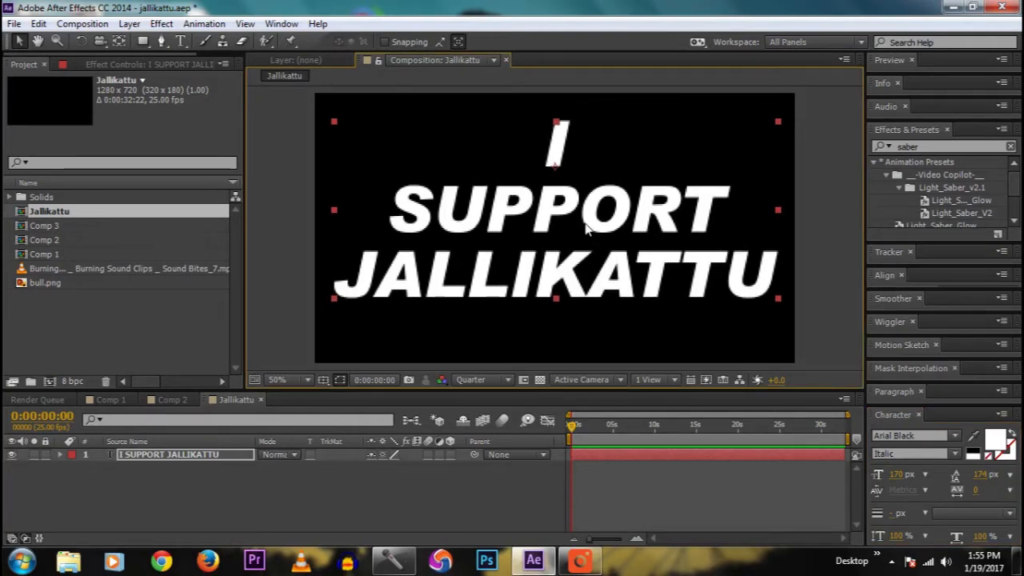
mouse_move(290, 397)
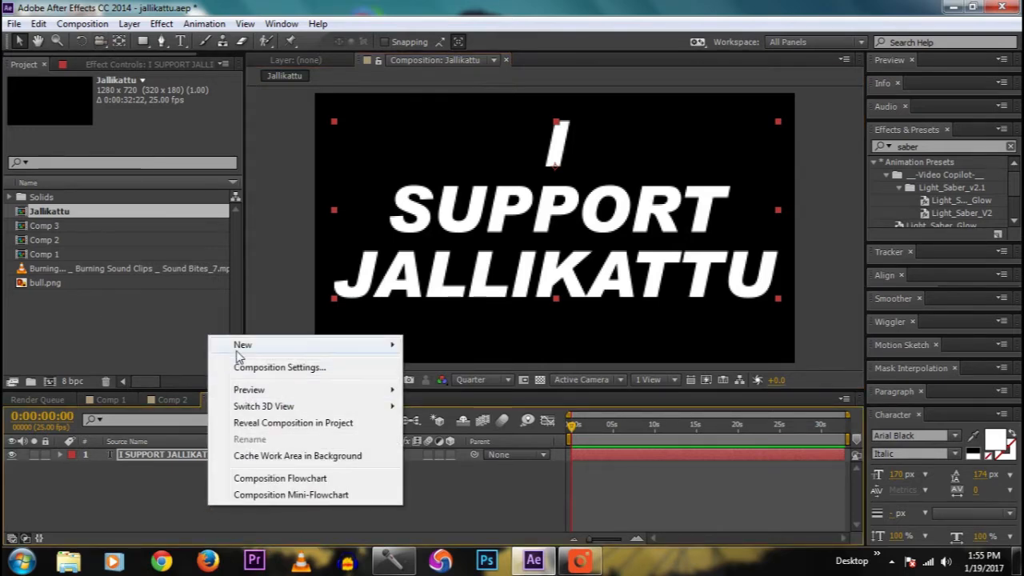
mouse_move(242, 345)
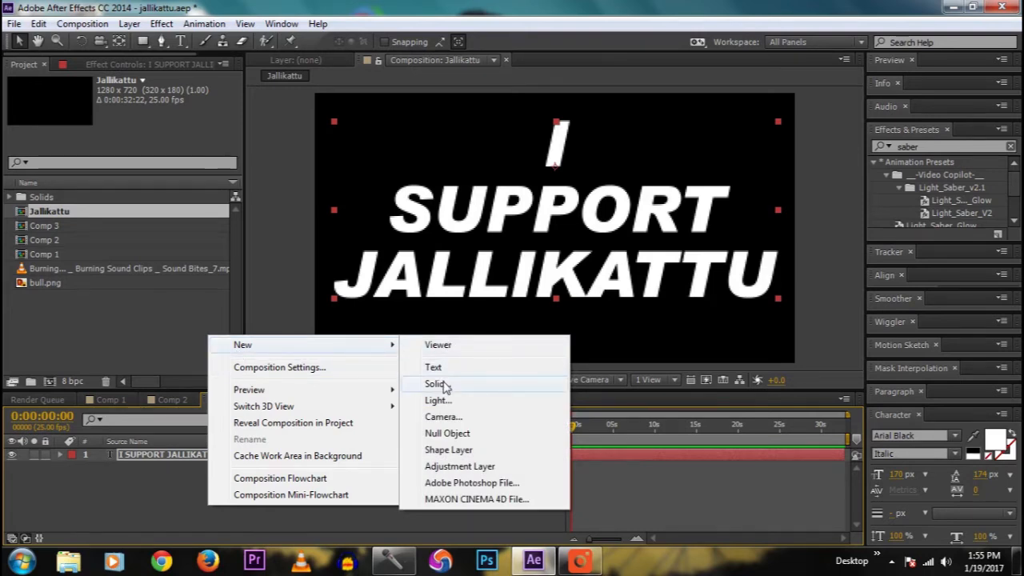
Create a new black solid layer named Saber
left_click(435, 384)
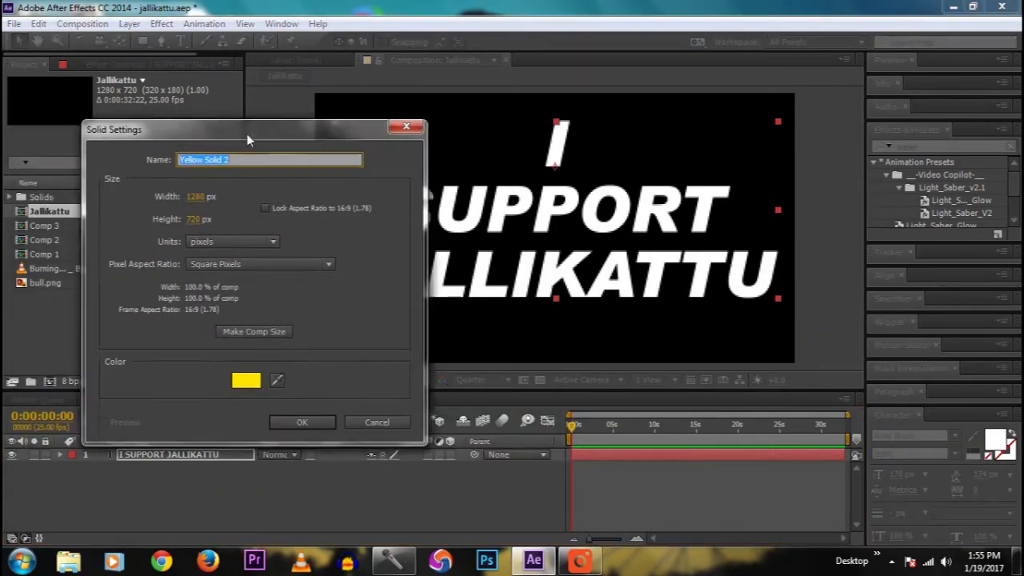
left_click(246, 379)
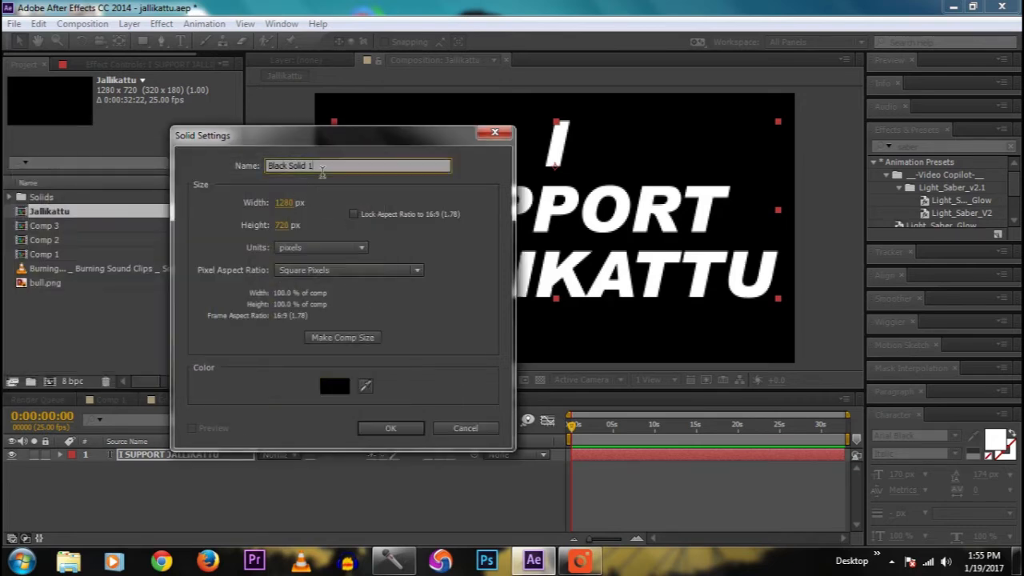
type("Sa")
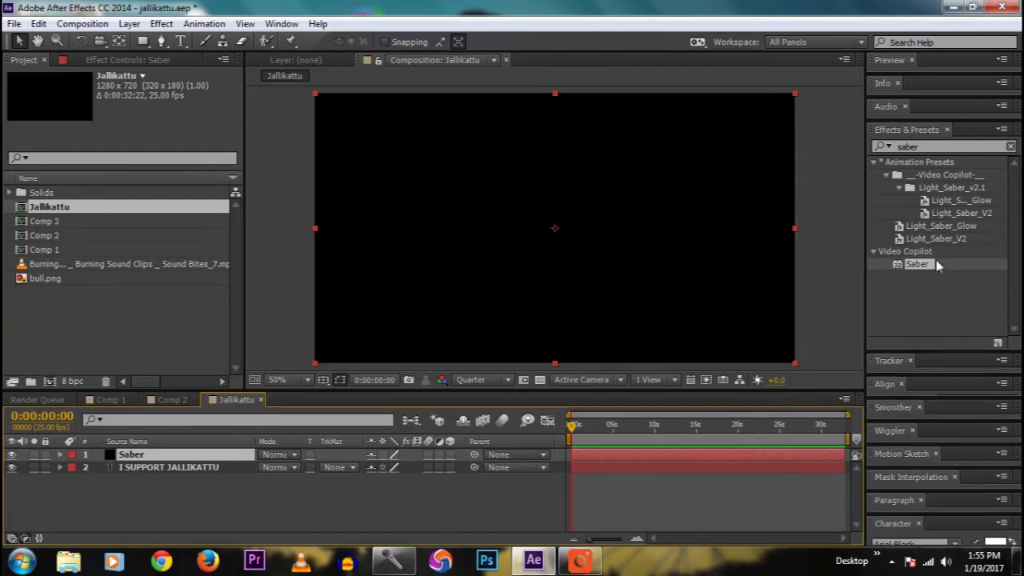
Apply Effect > Video Copilot > Saber to the Saber solid
left_click(161, 24)
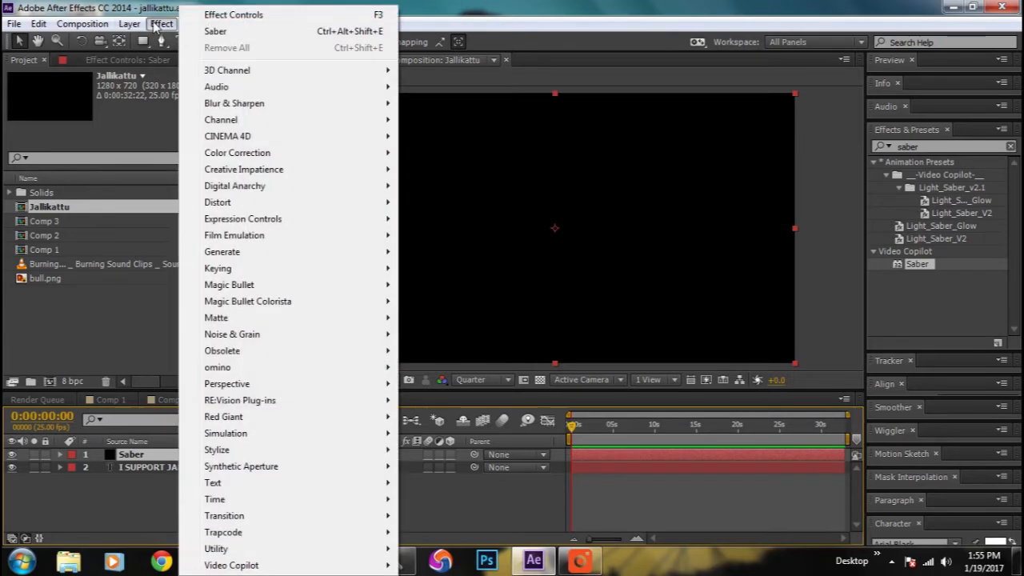
mouse_move(231, 564)
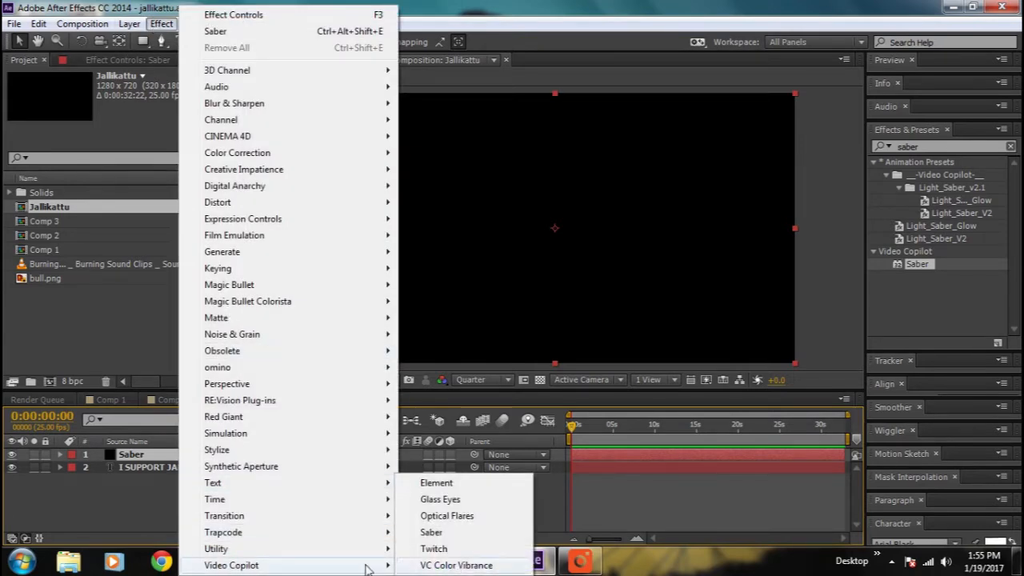
left_click(431, 532)
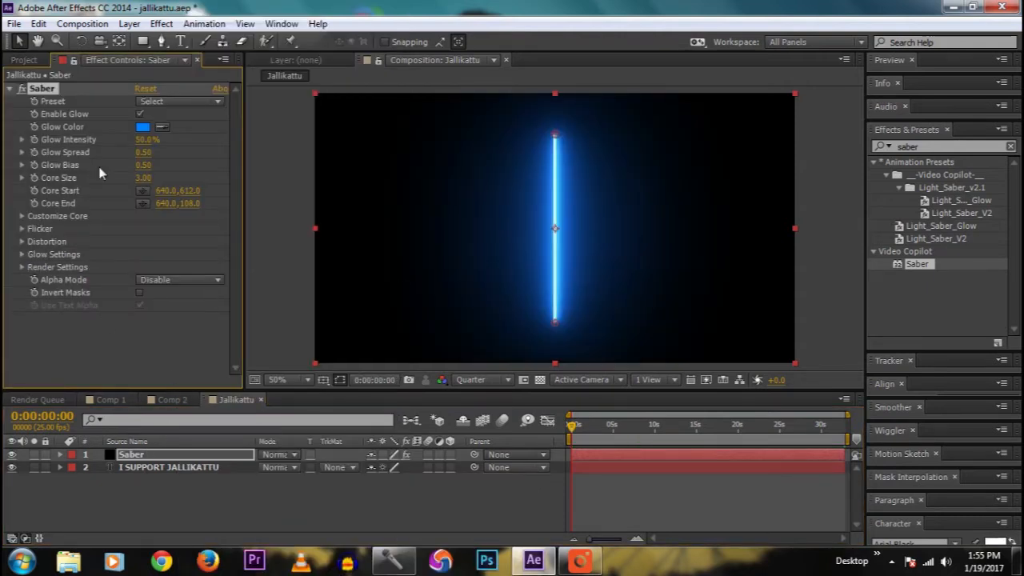
Switch the Saber Preset to Fire
left_click(178, 101)
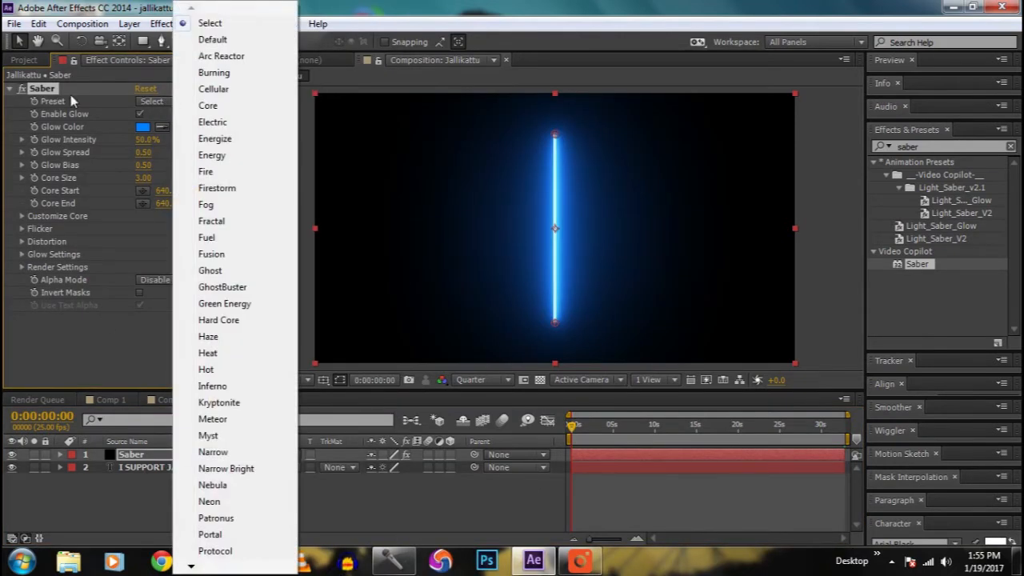
mouse_move(208, 105)
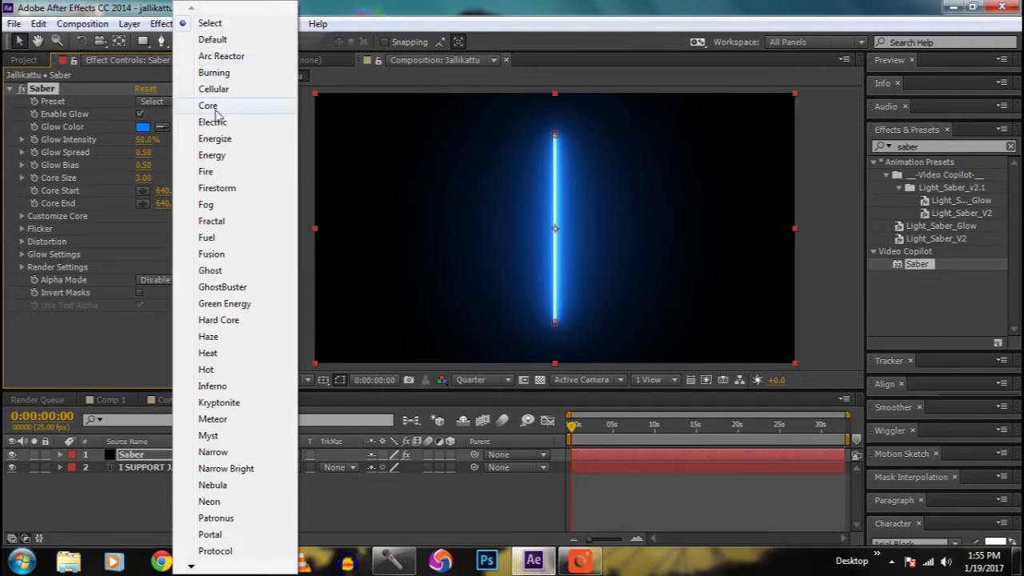
mouse_move(211, 173)
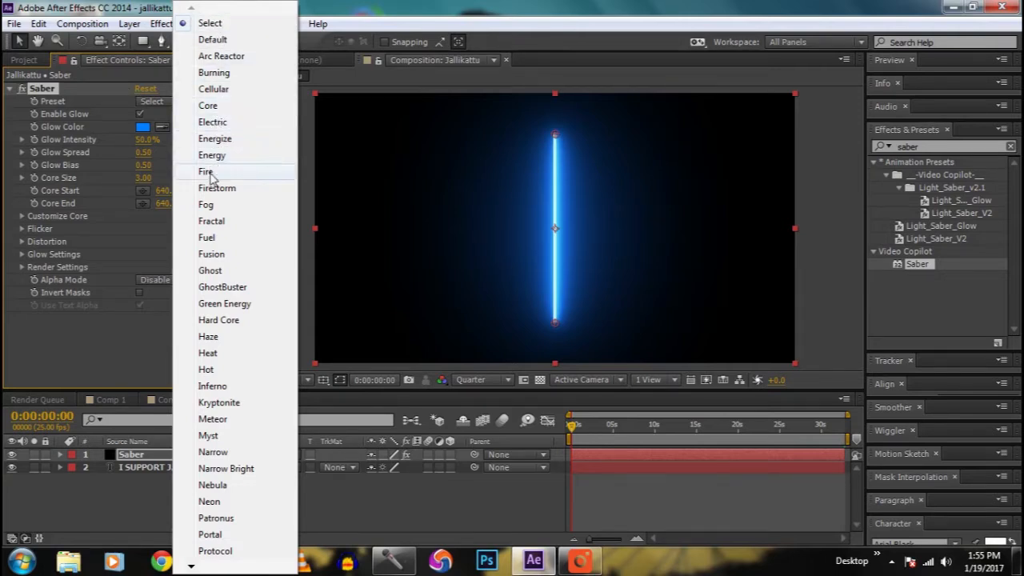
left_click(204, 171)
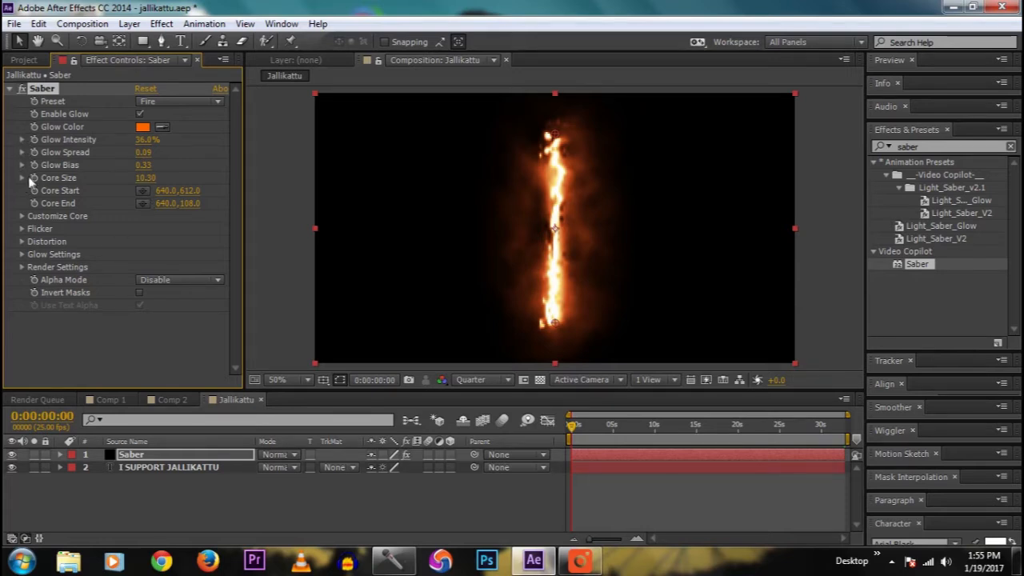
Under Customize Core, set Core Type to Text Layer tracing 'I SUPPORT JALLIKATTU'
left_click(22, 215)
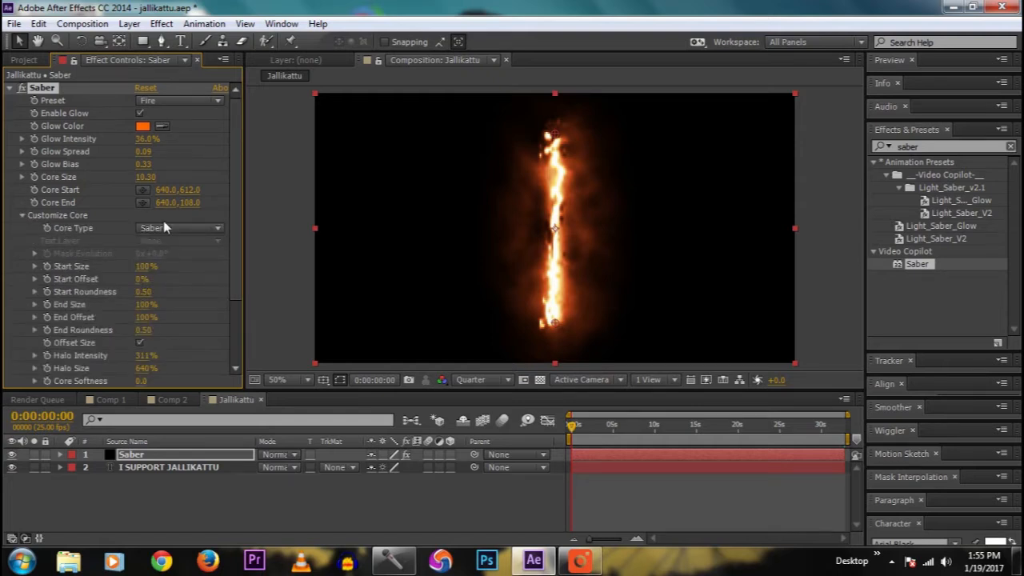
left_click(179, 228)
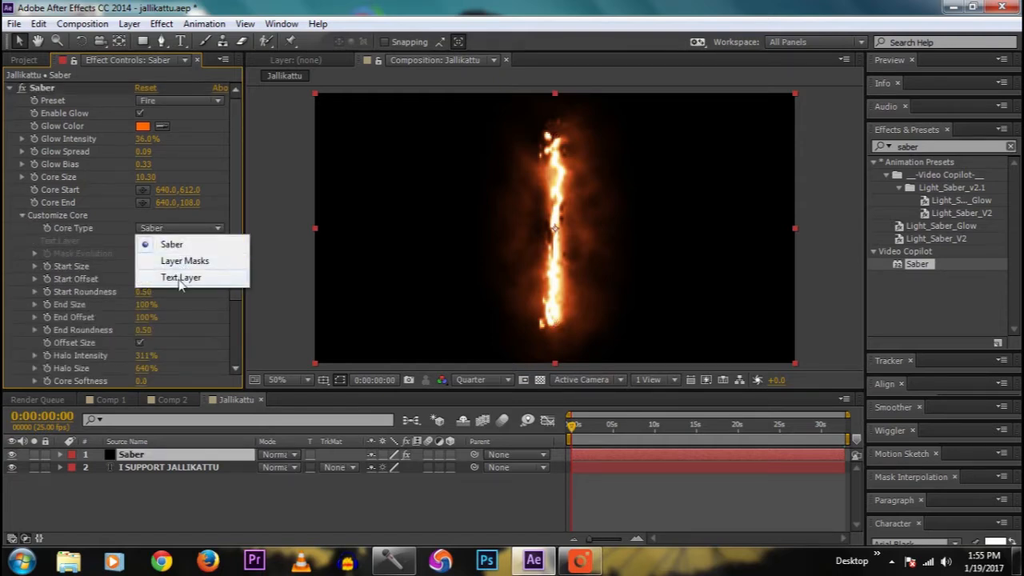
left_click(180, 277)
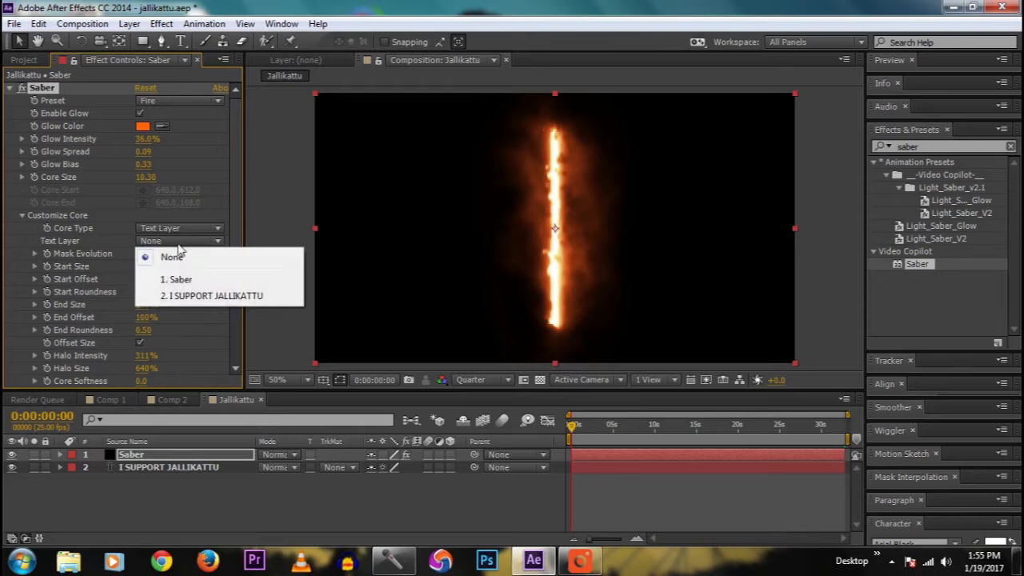
left_click(219, 295)
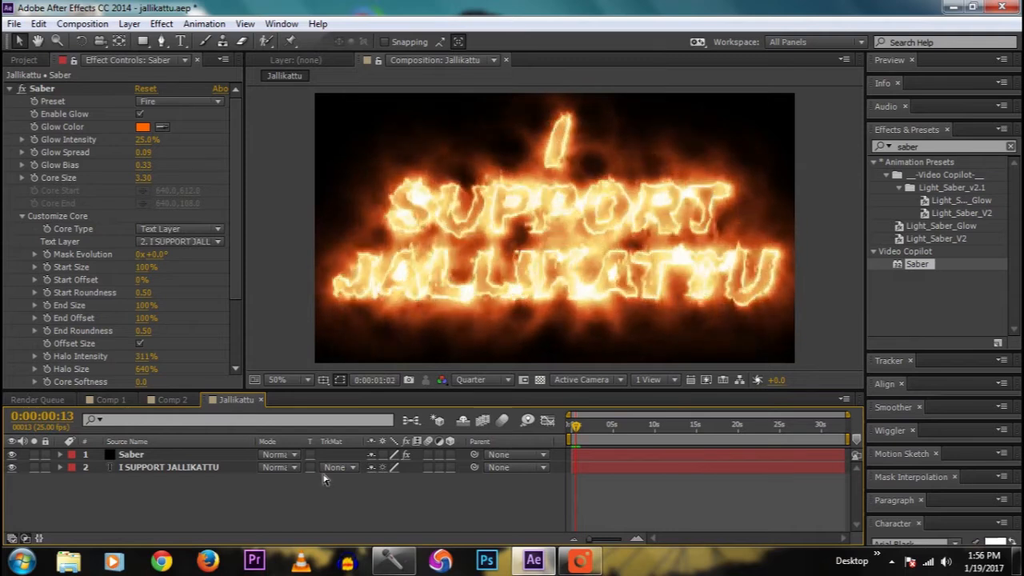
left_click(143, 127)
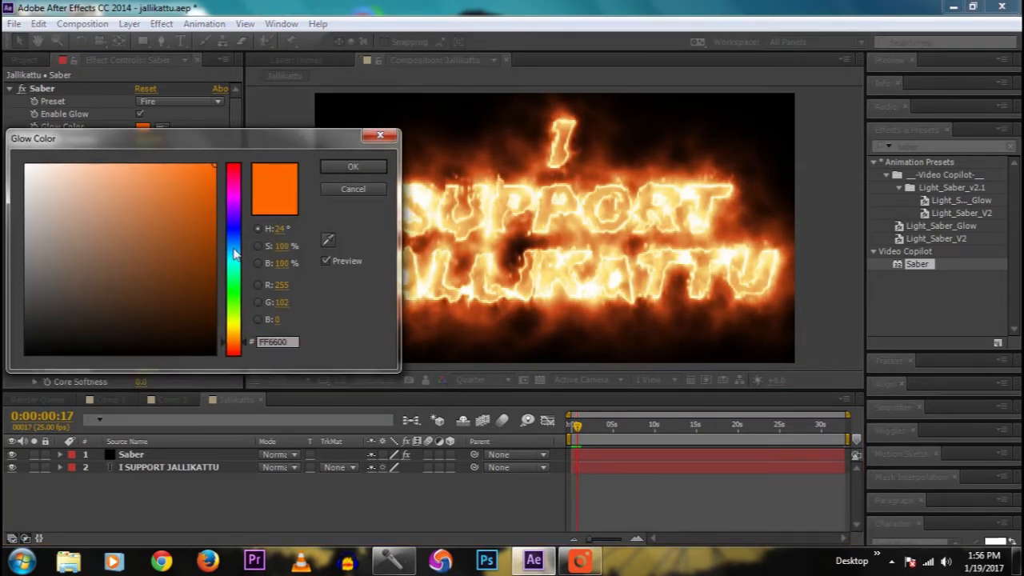
left_click(233, 332)
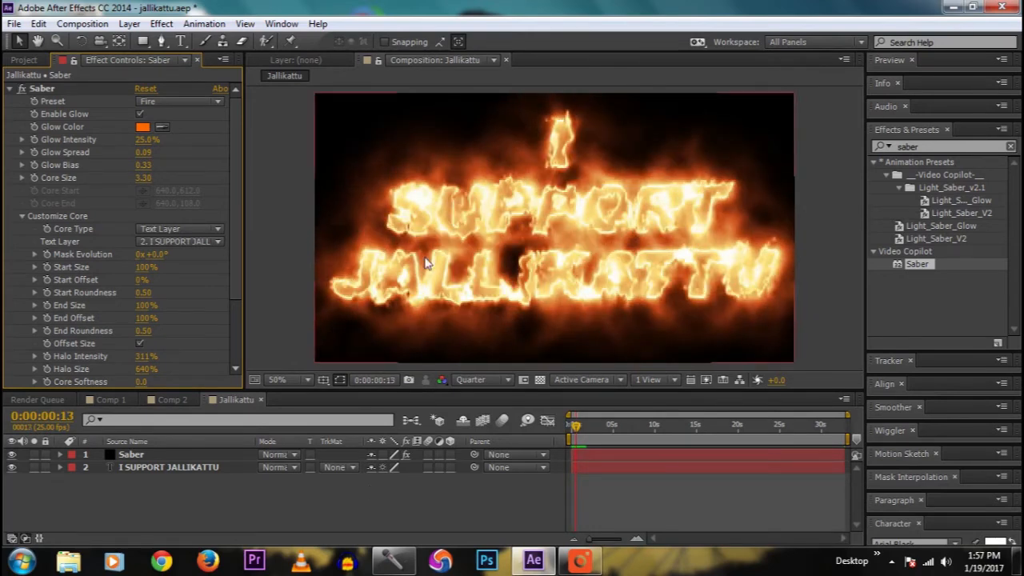
left_click(168, 467)
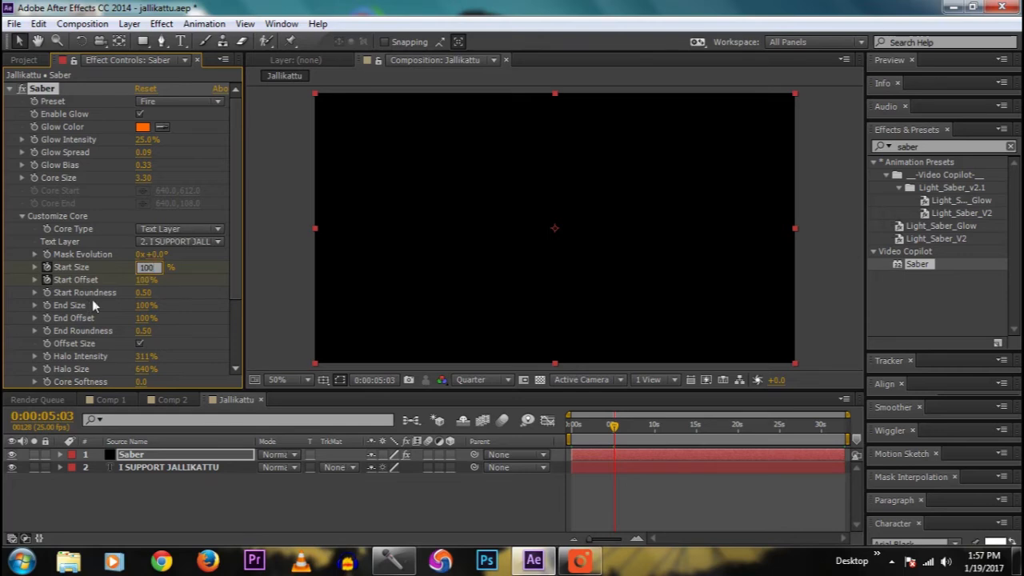
Enter a Start Offset value of 100 at about five seconds
left_click(147, 280)
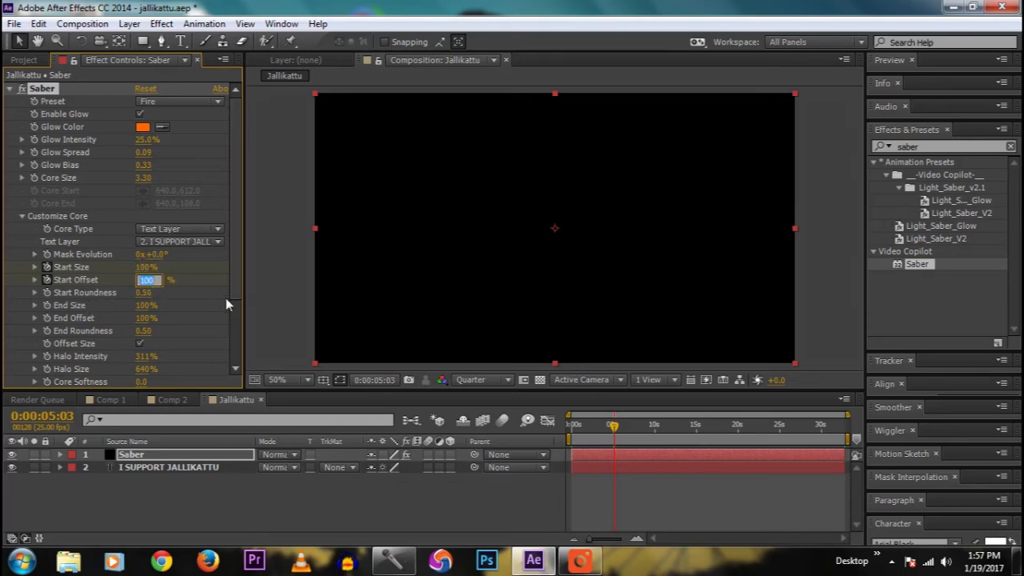